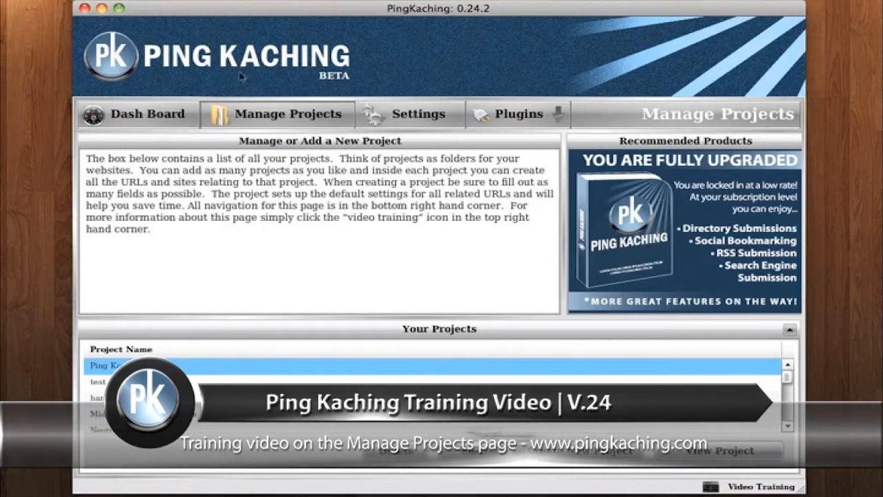
Show the Dash Board overview with 15 projects and 72 URLs stats.
left_click(138, 113)
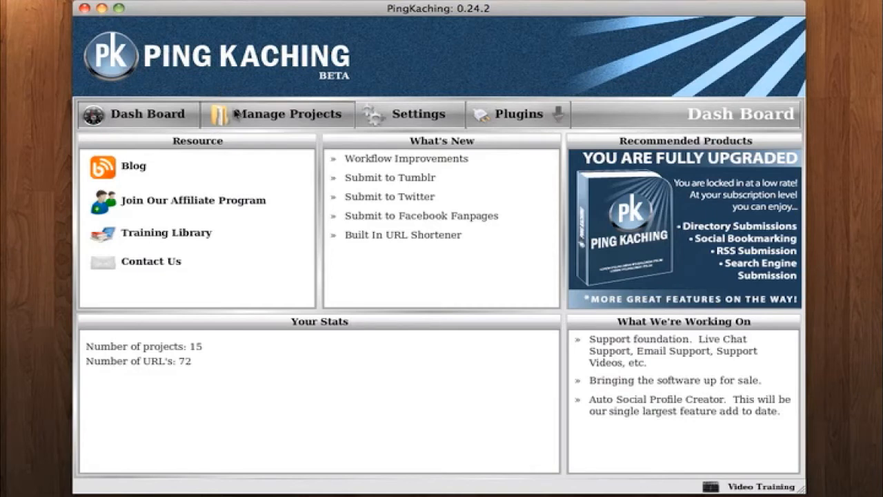
Return to the Manage Projects page listing Ping Kaching, test, hand bags and Nextrop Stars.
left_click(283, 113)
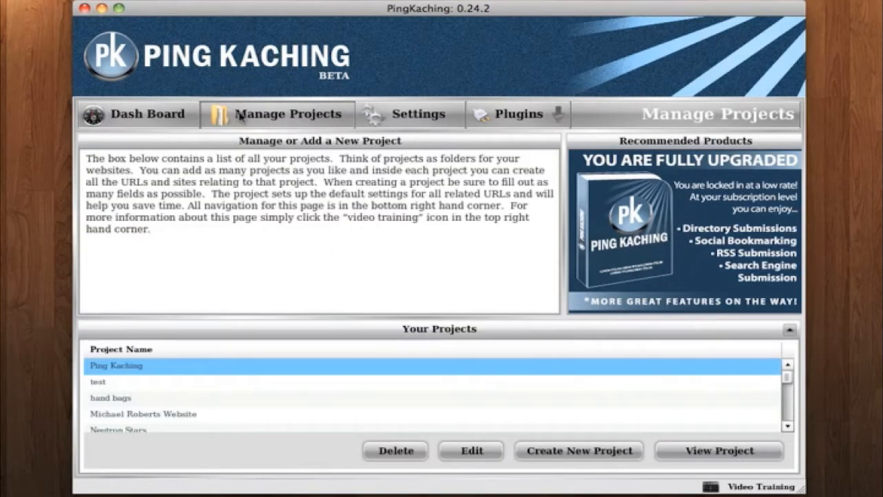
mouse_move(422, 267)
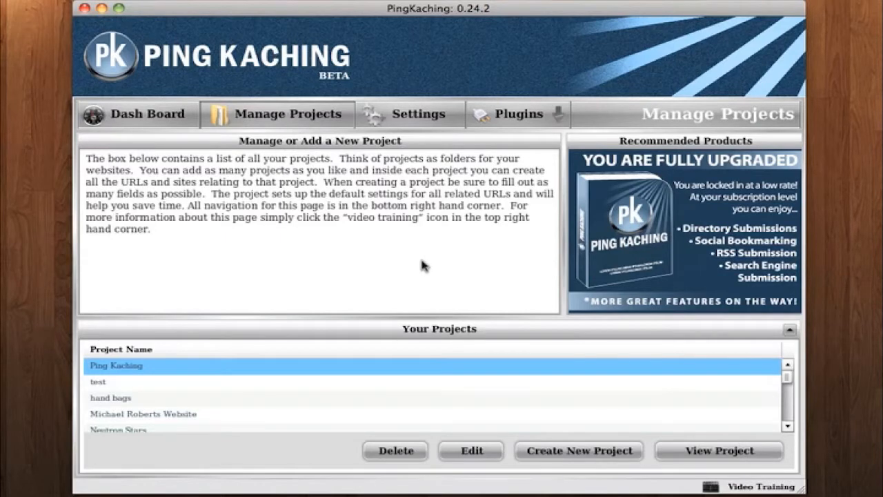
mouse_move(592, 298)
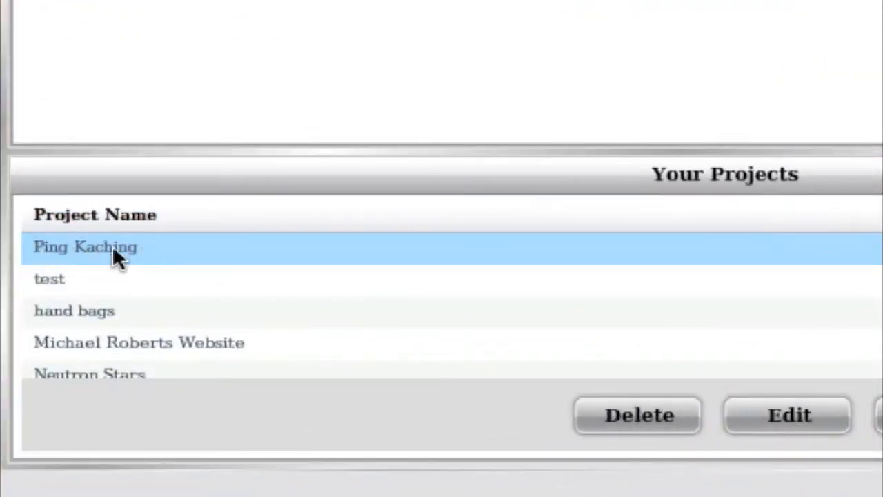
mouse_move(42, 260)
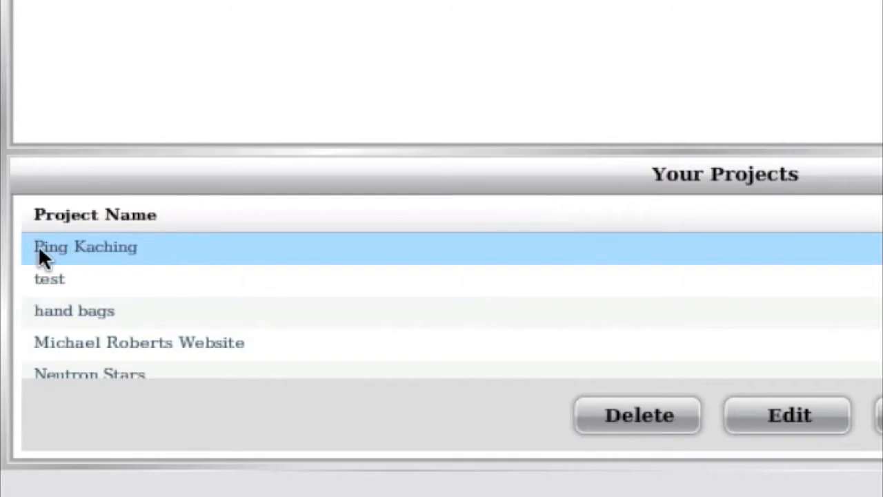
mouse_move(155, 257)
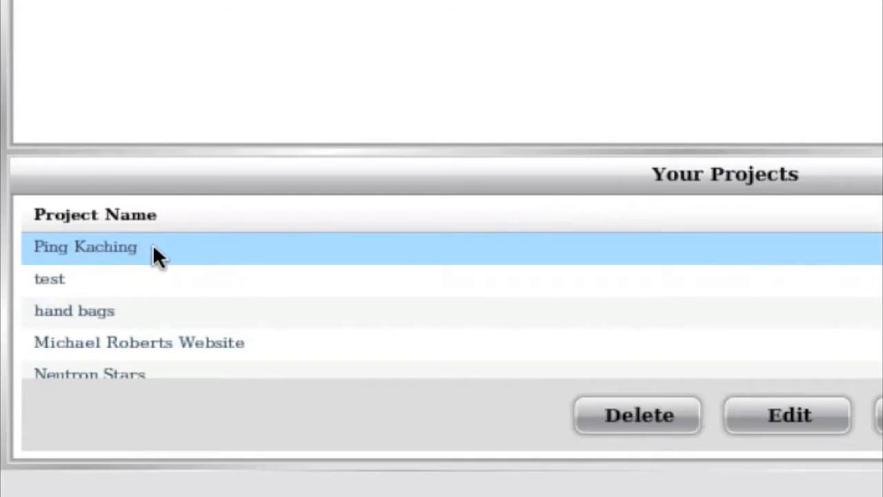
mouse_move(122, 260)
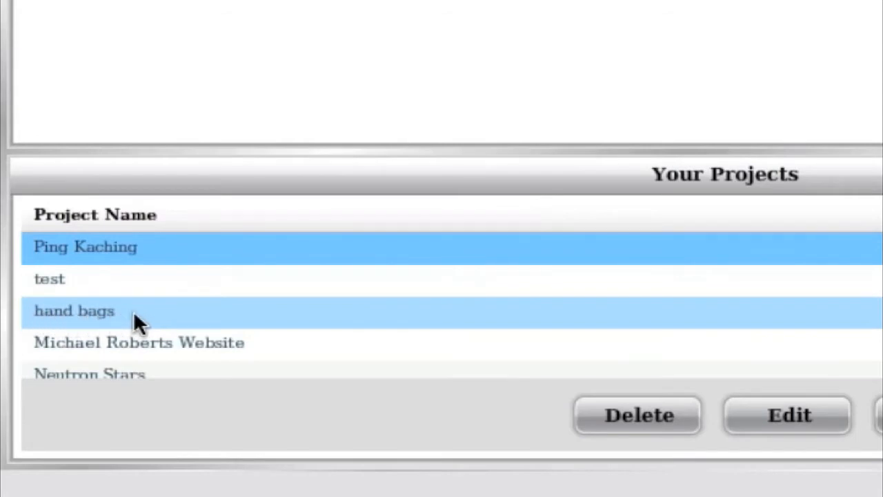
mouse_move(94, 325)
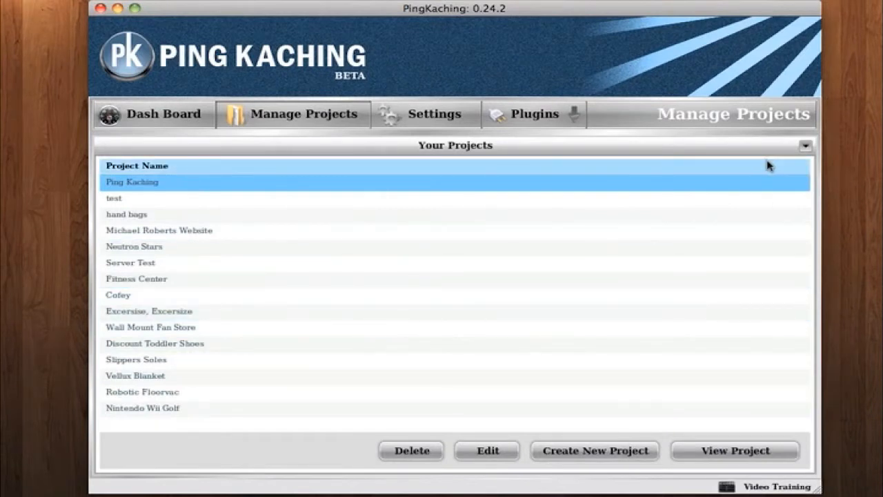
View the Ping Kaching project's URL list, then return to the full Your Projects list.
left_click(143, 409)
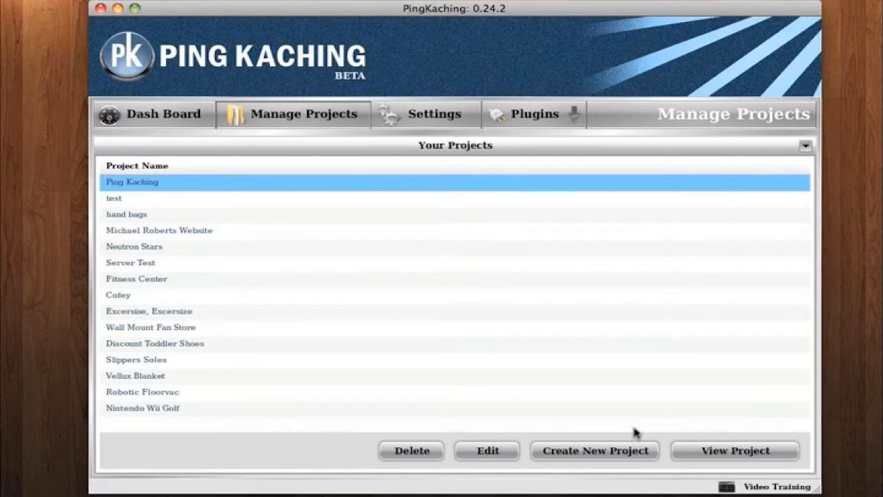
mouse_move(186, 196)
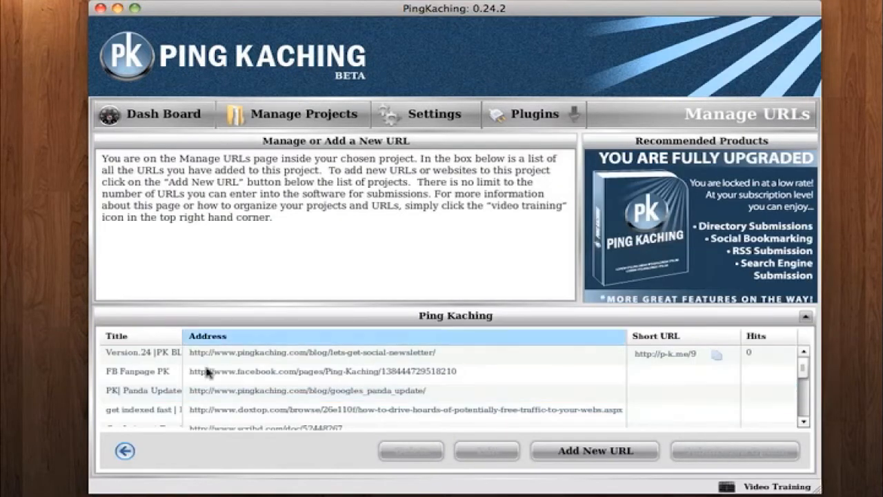
left_click(304, 113)
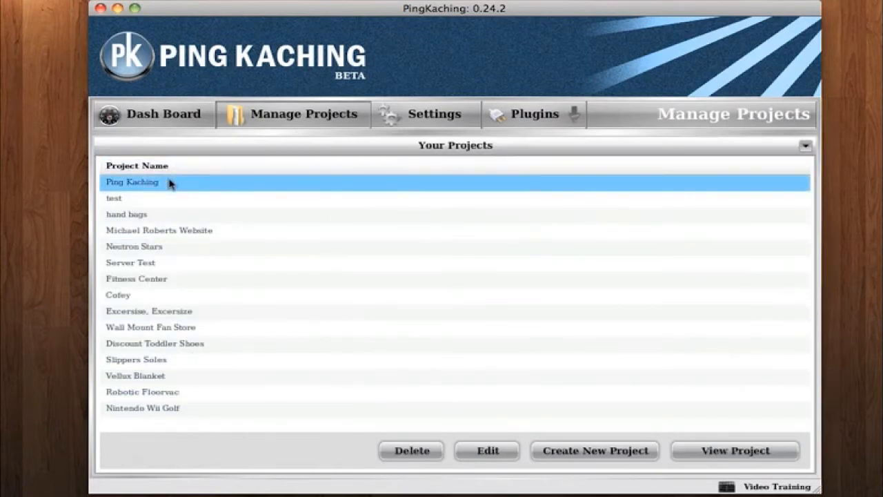
mouse_move(145, 191)
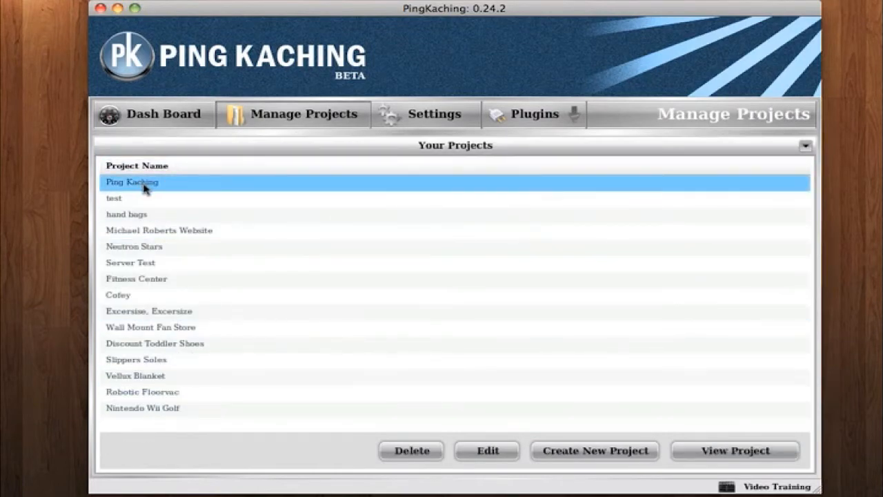
Reopen the Ping Kaching project's Manage URLs view and widen the Title column for full URLs.
left_click(734, 450)
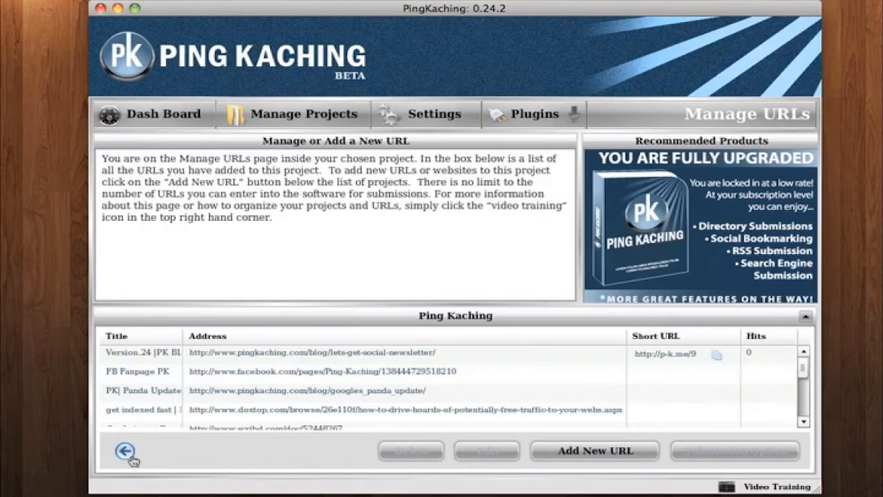
left_click(127, 449)
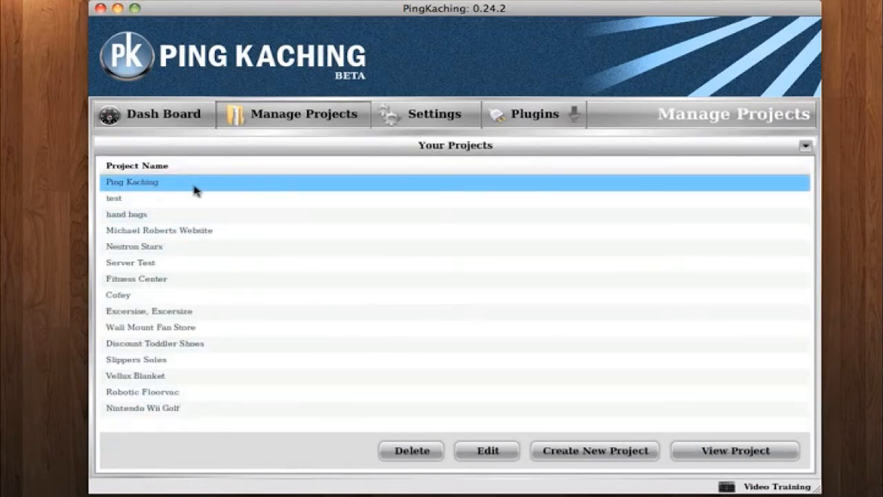
mouse_move(153, 187)
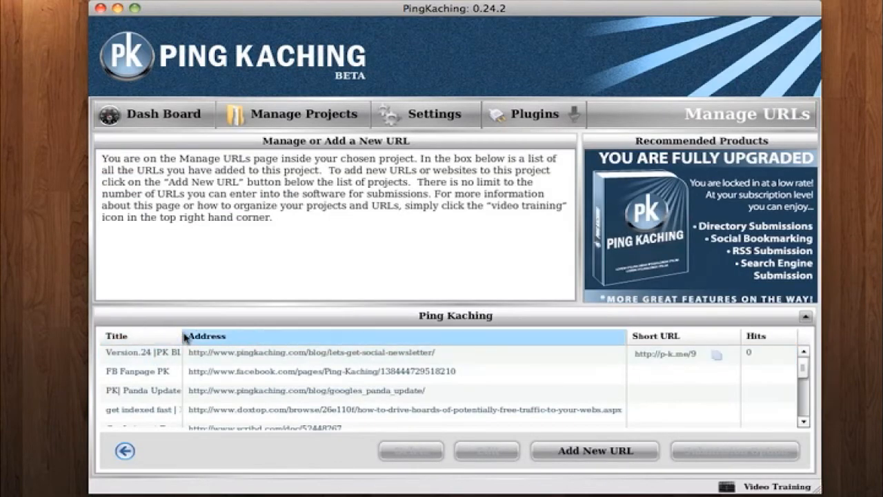
left_click_drag(187, 337, 259, 337)
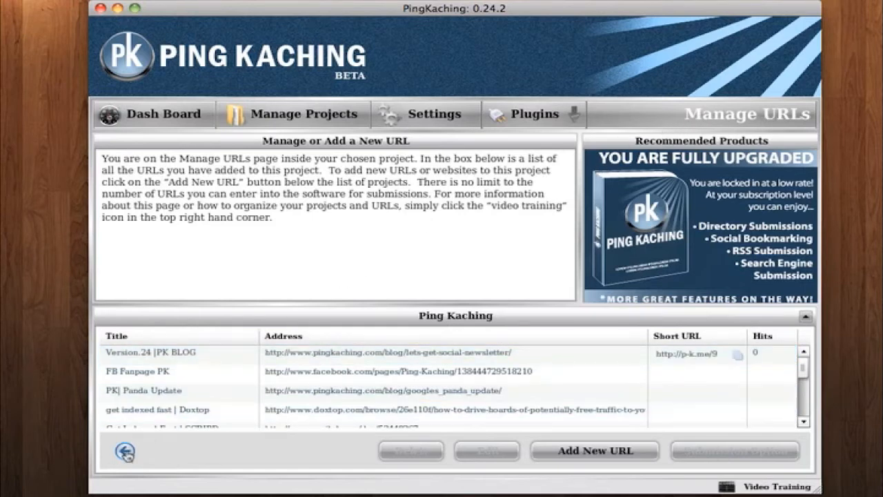
Go back to Manage Projects and restore the introduction panel above the compact projects list.
left_click(292, 113)
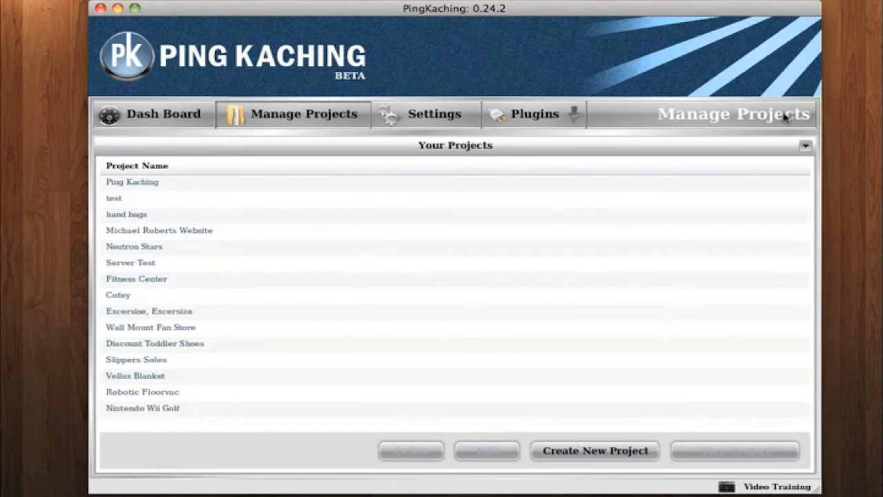
mouse_move(768, 146)
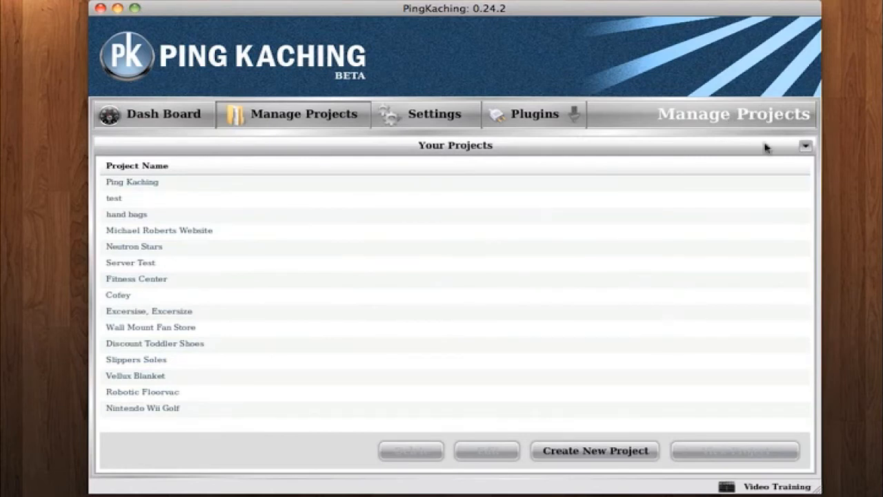
left_click(805, 146)
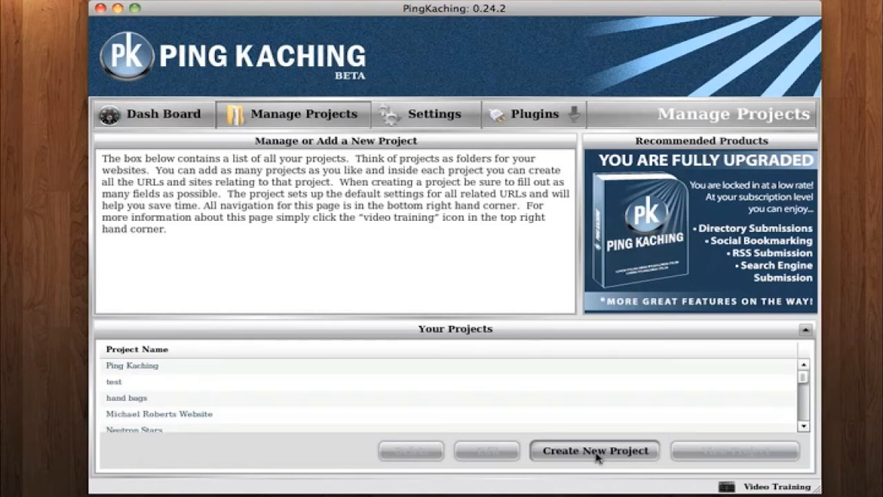
Start the Create New Projects wizard at its Getting started step.
left_click(594, 450)
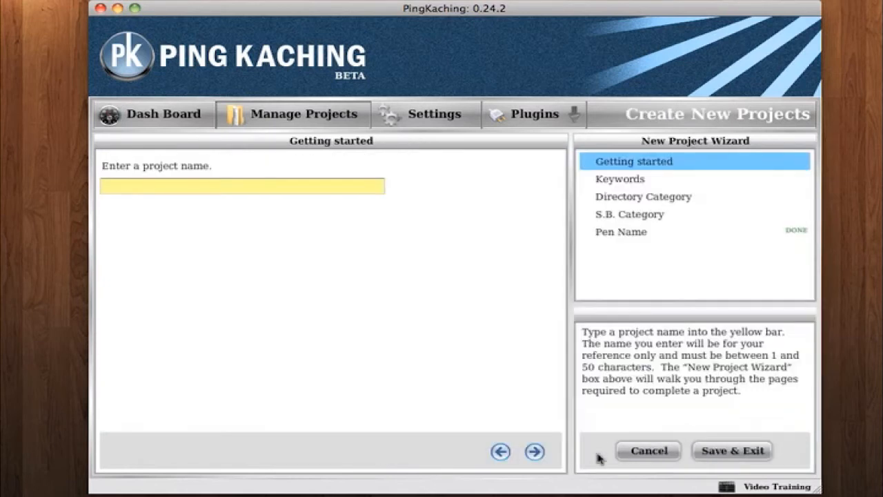
mouse_move(745, 145)
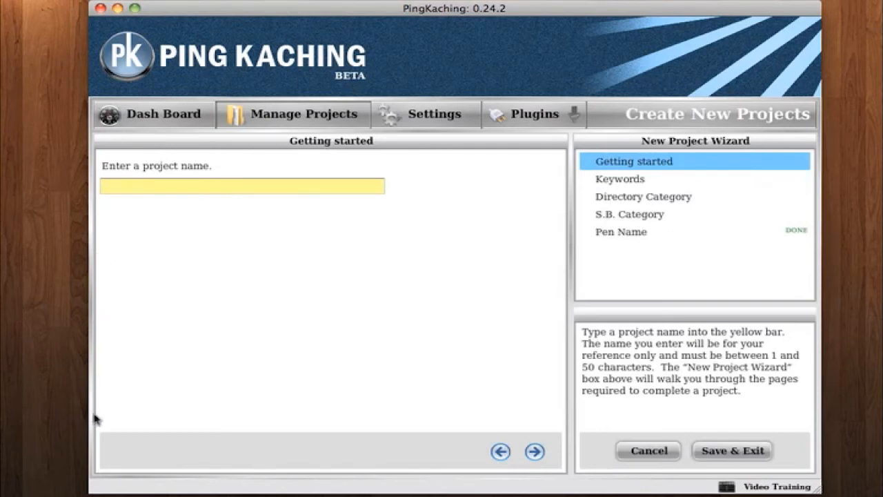
mouse_move(113, 470)
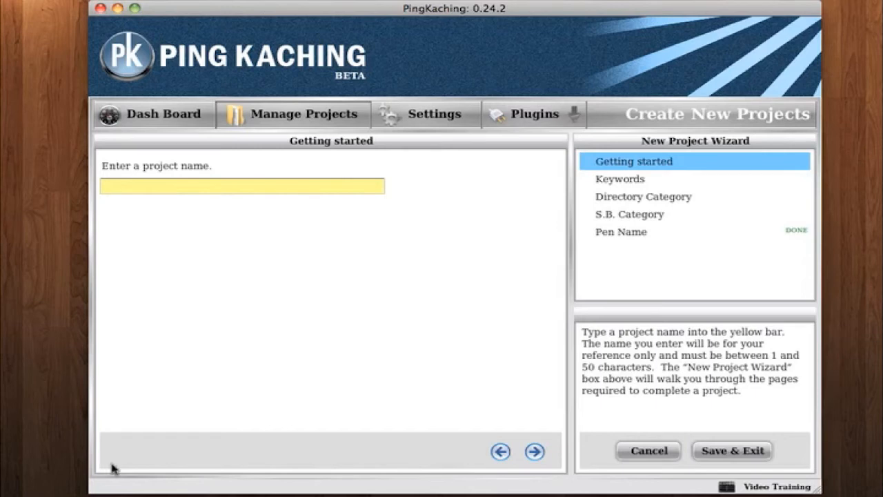
mouse_move(127, 469)
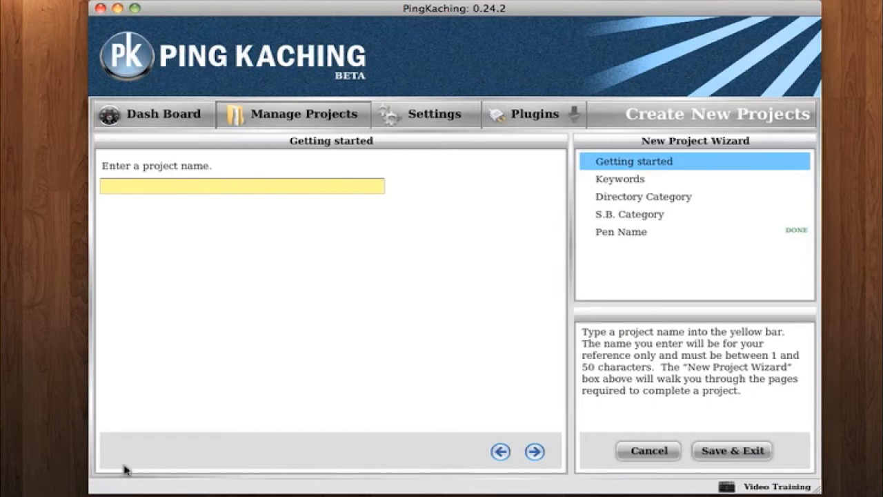
mouse_move(527, 312)
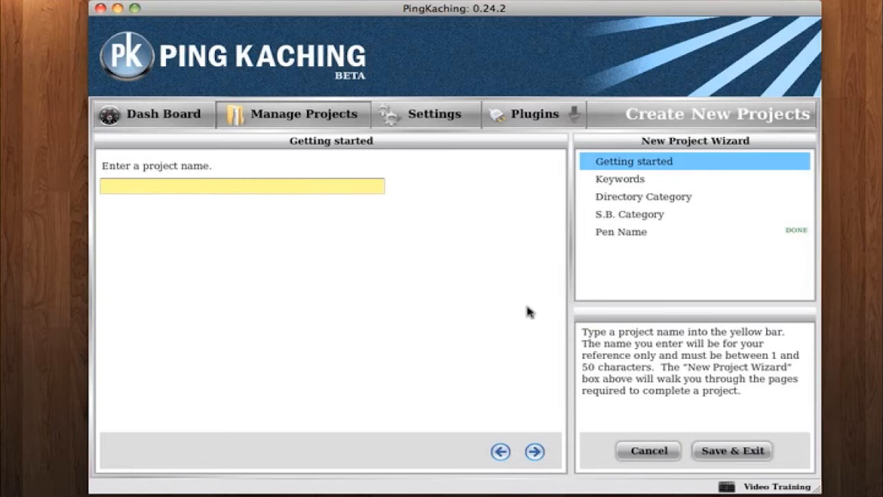
mouse_move(679, 116)
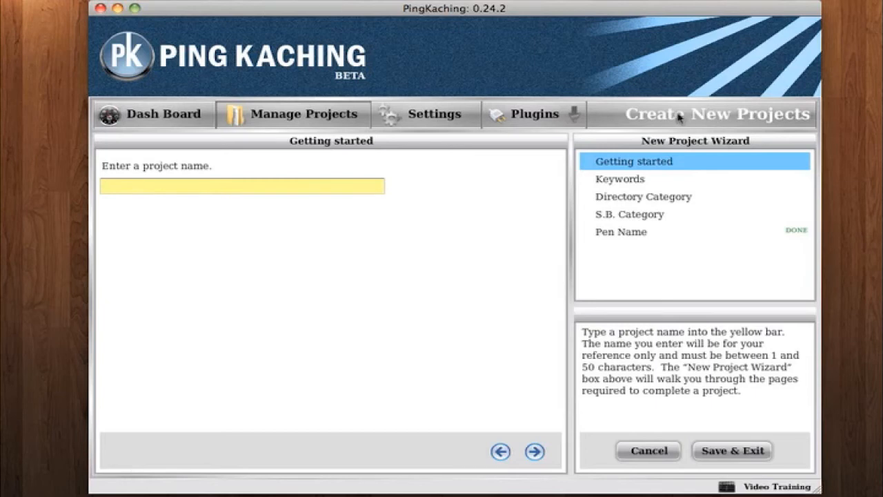
mouse_move(673, 119)
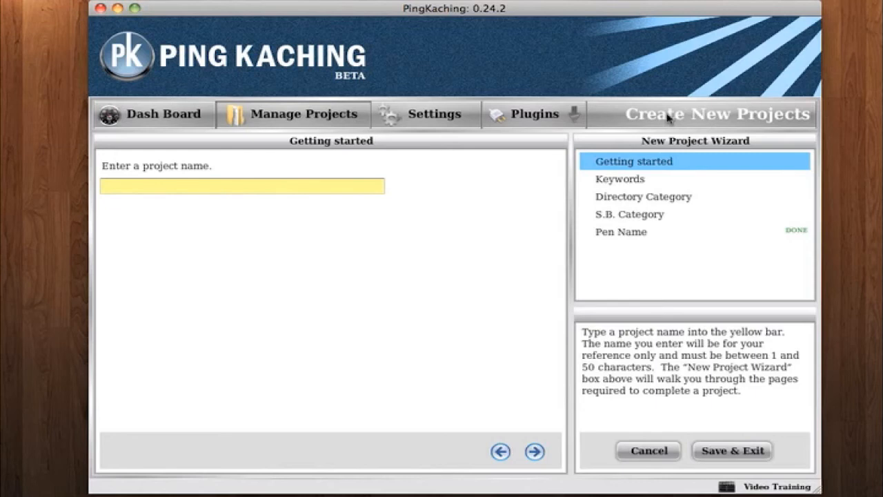
mouse_move(538, 336)
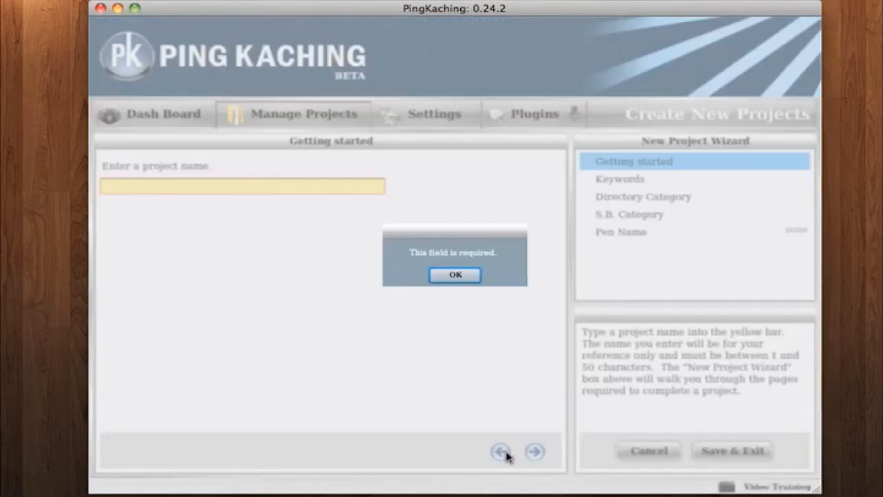
Dismiss the required project name warning and return to the Manage Projects page.
left_click(455, 275)
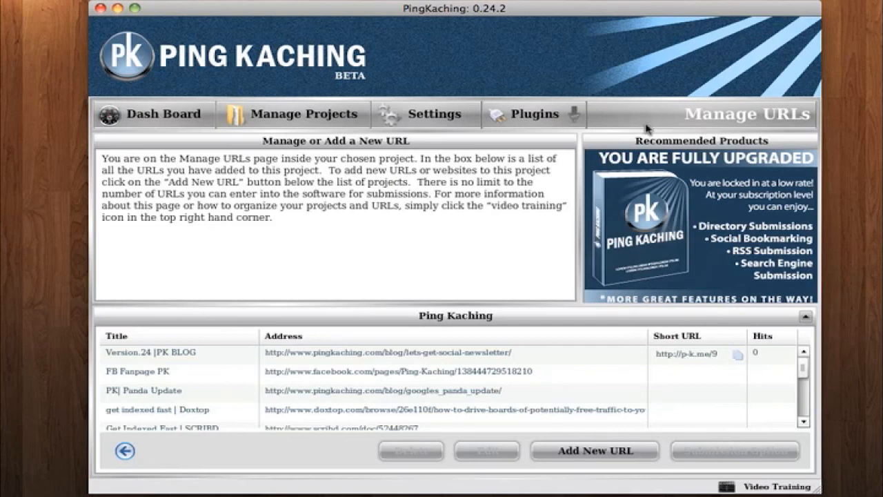
left_click(301, 113)
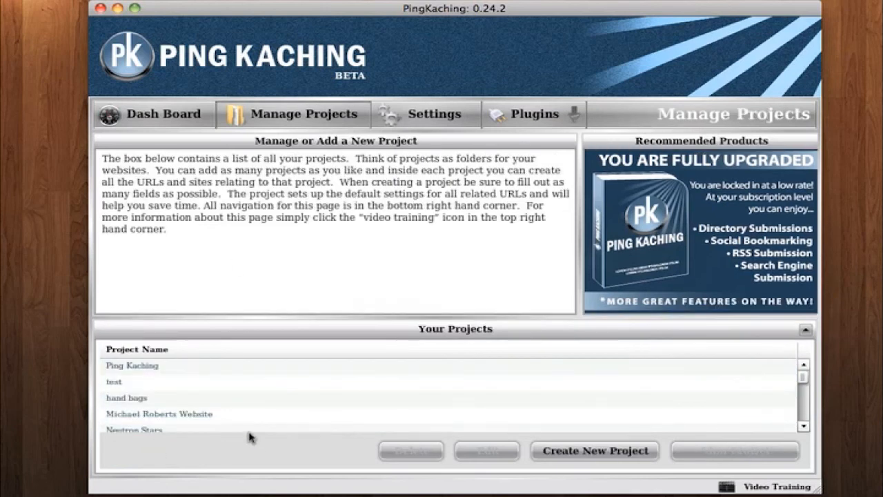